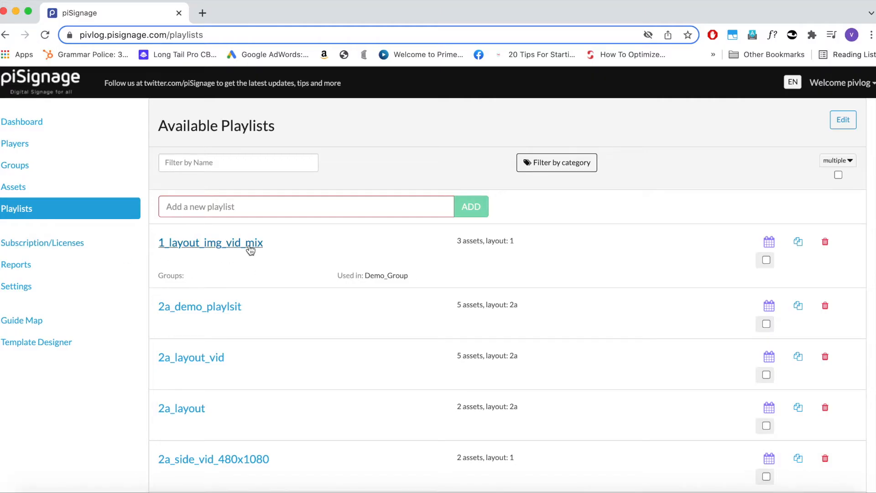
- Open the 1_layout_img_vid_mix playlist from the Playlists page
{"action": "left_click", "coordinate": [211, 242]}
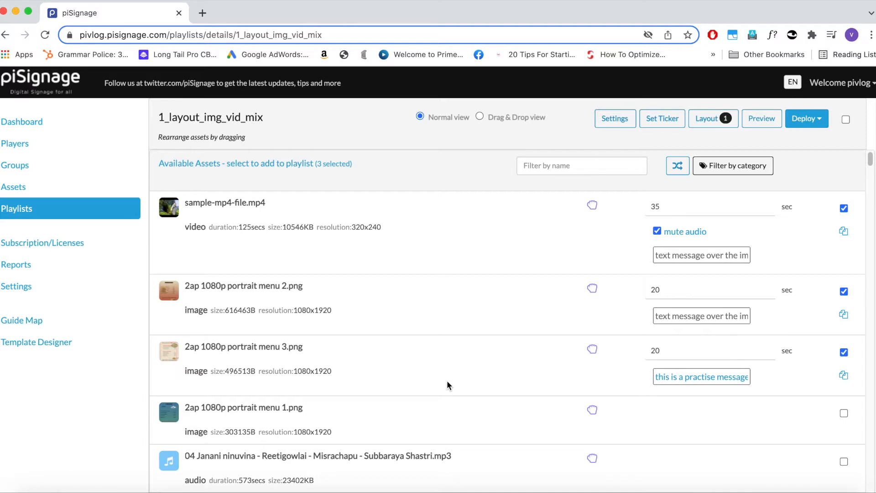
- Filter assets by 'mp3', add file_example_MP3_700KB.mp3 as background audio, and deploy
{"action": "left_click", "coordinate": [581, 165]}
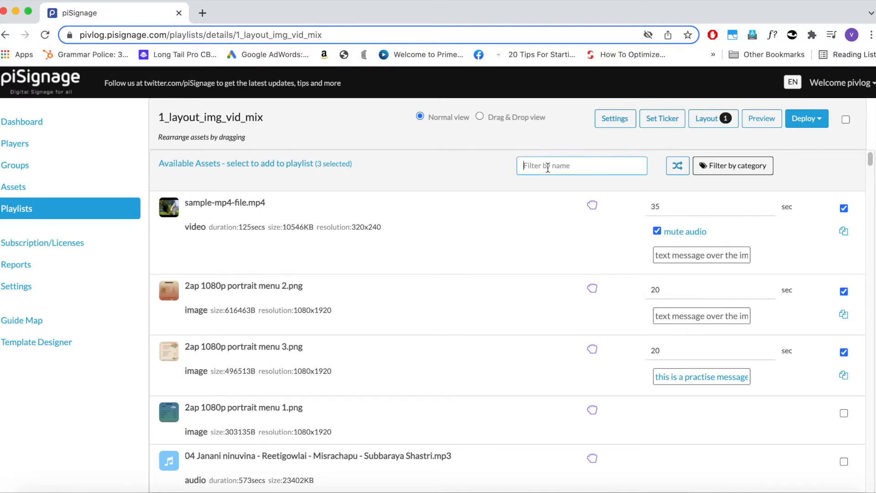
{"action": "type", "text": "mp3"}
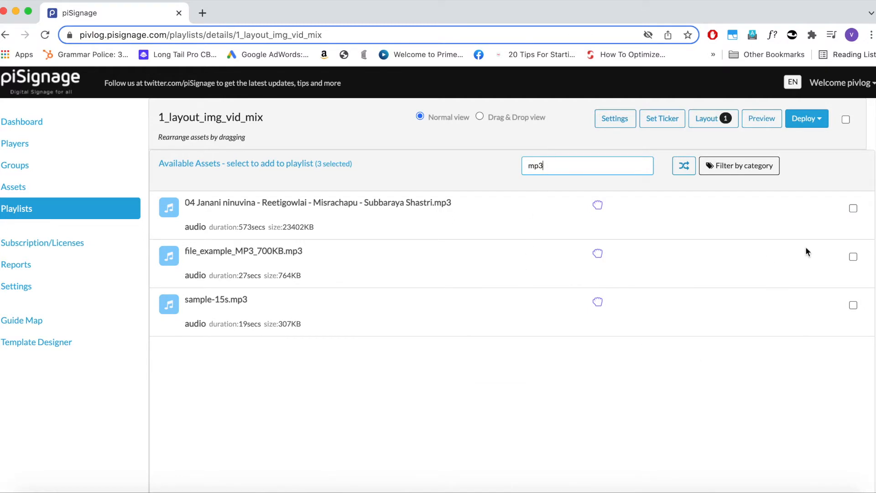
{"action": "left_click", "coordinate": [853, 256]}
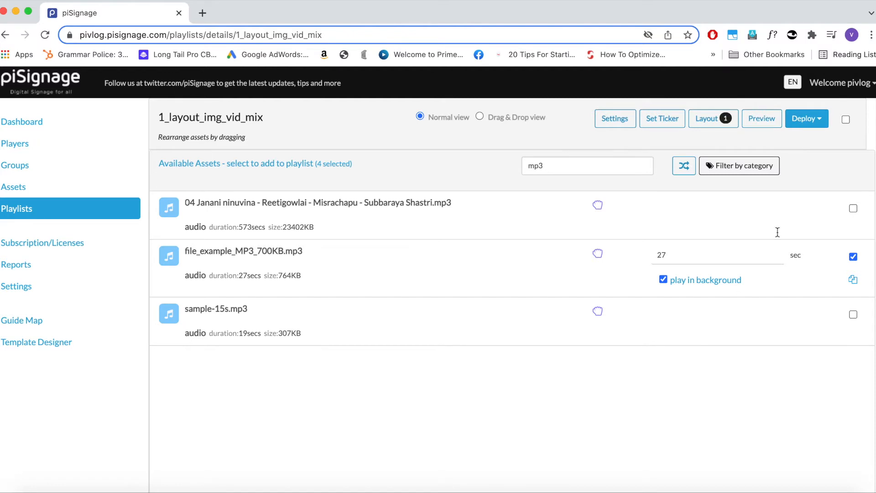
{"action": "left_click", "coordinate": [807, 119]}
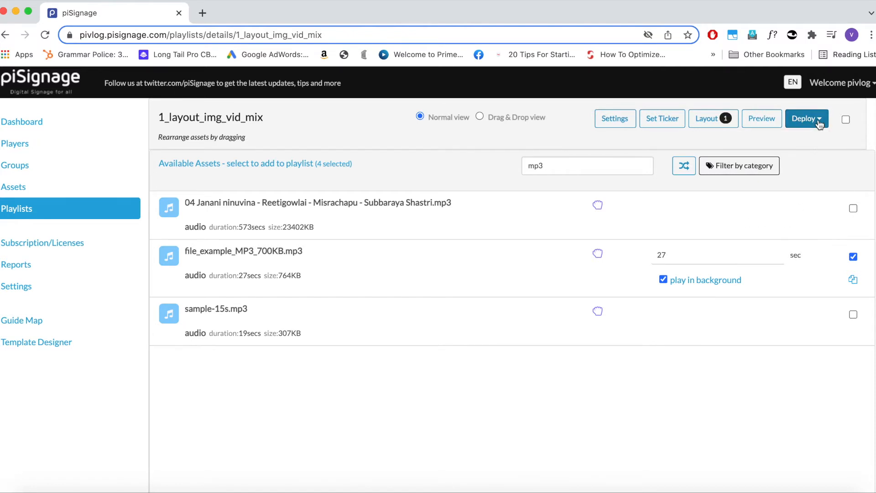
{"action": "mouse_move", "coordinate": [592, 381]}
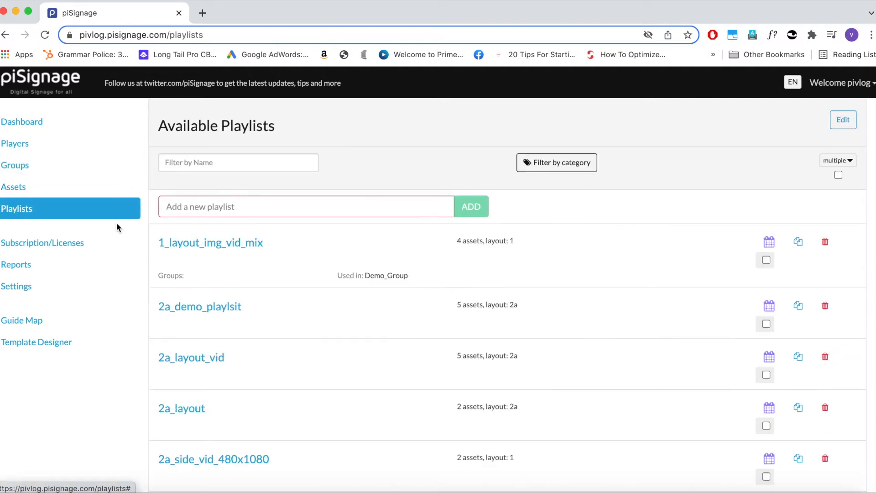
- Reopen the 1_layout_img_vid_mix playlist
{"action": "left_click", "coordinate": [211, 242]}
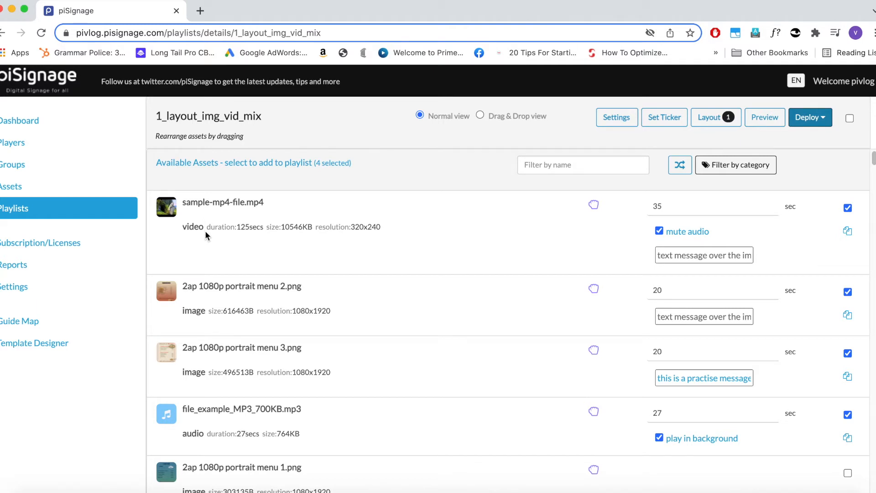
{"action": "mouse_move", "coordinate": [195, 243]}
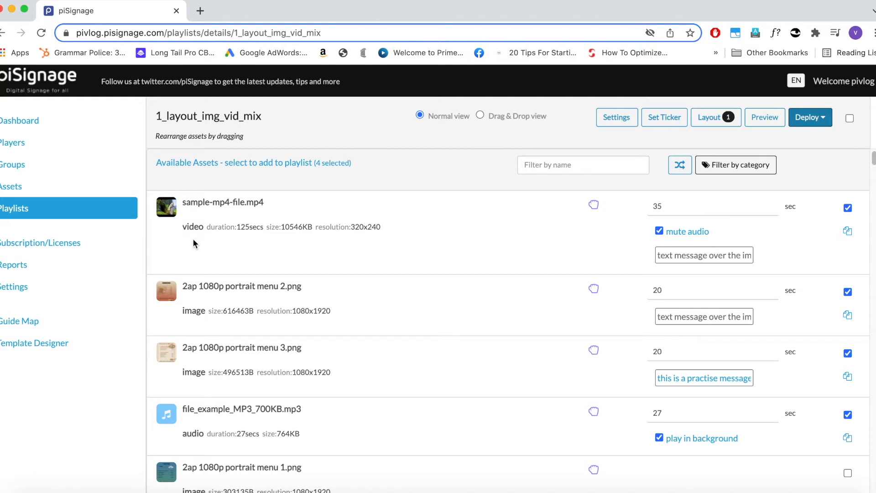
{"action": "mouse_move", "coordinate": [673, 239]}
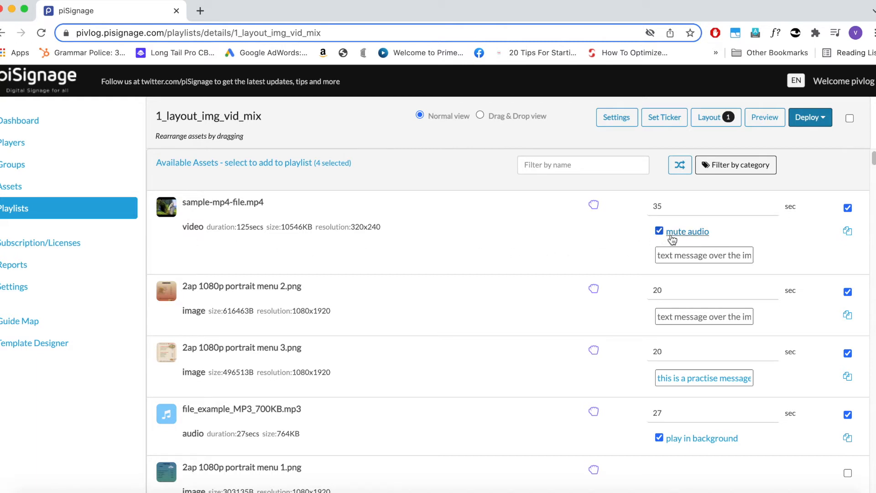
{"action": "mouse_move", "coordinate": [688, 231]}
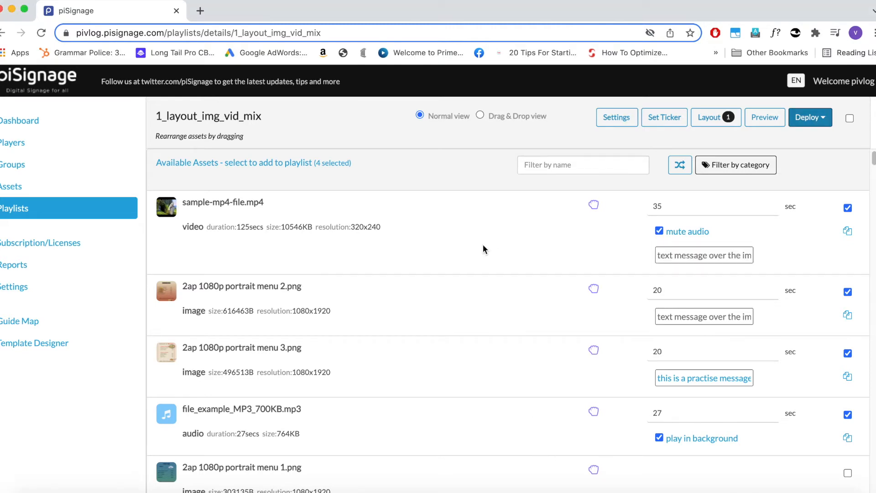
{"action": "mouse_move", "coordinate": [469, 297]}
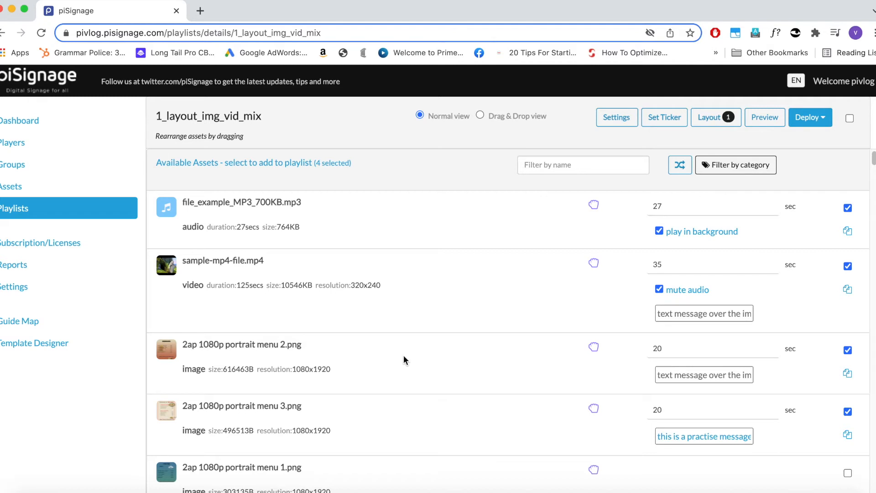
{"action": "mouse_move", "coordinate": [284, 258]}
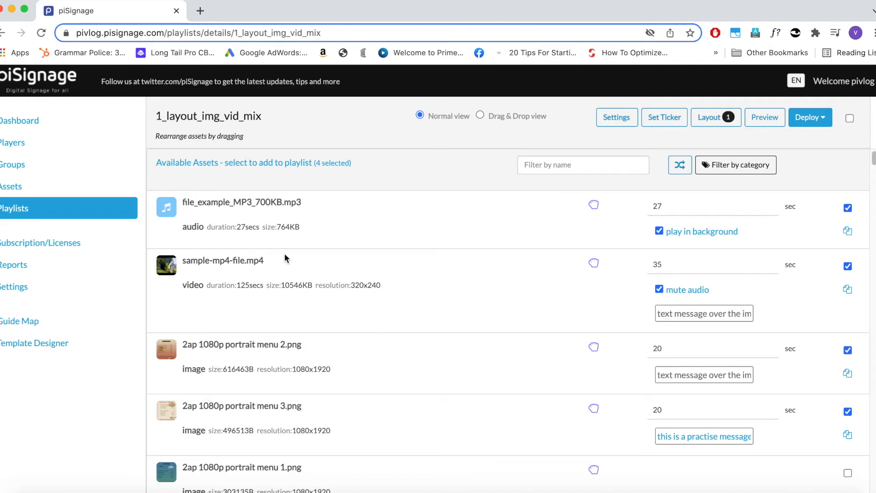
{"action": "mouse_move", "coordinate": [348, 219]}
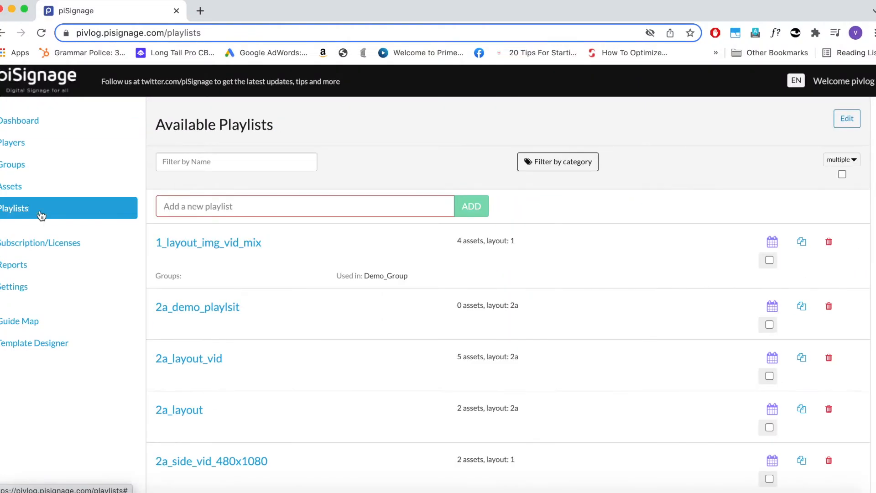
- In 2a_demo_playlsit, add portrait menu 1 with file_example_MP3_700KB.mp3 as side-zone audio
{"action": "left_click", "coordinate": [197, 307]}
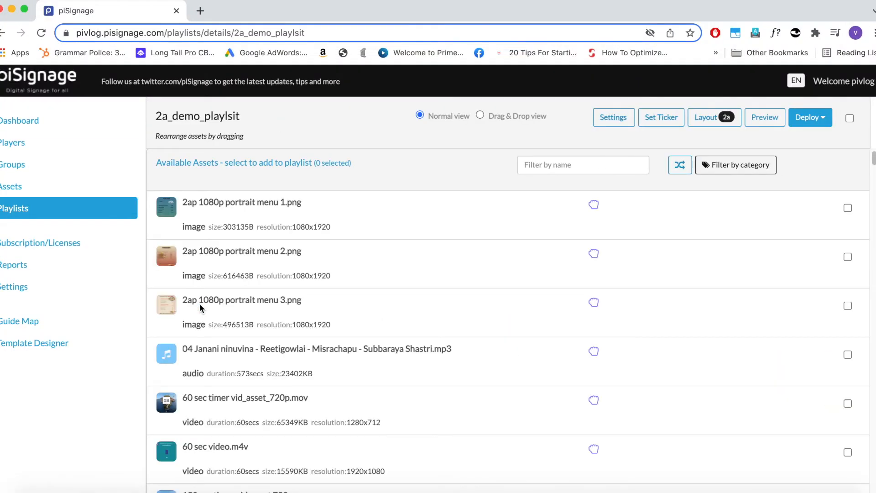
{"action": "mouse_move", "coordinate": [710, 117]}
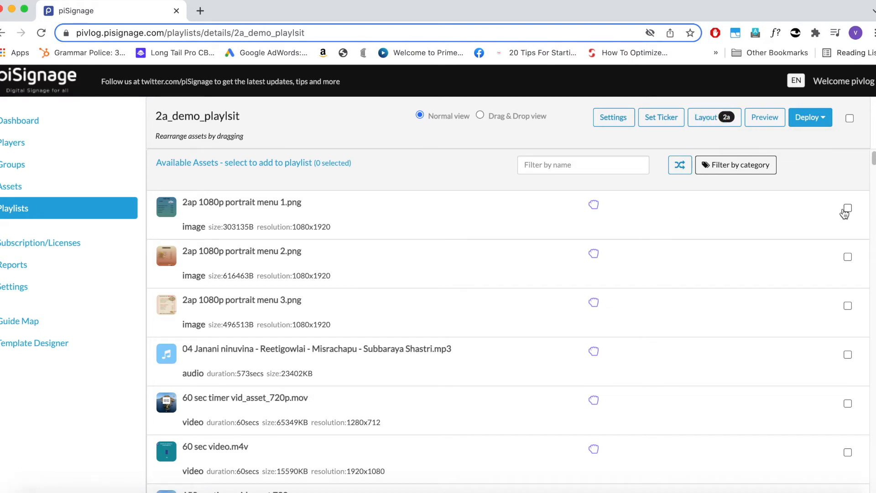
{"action": "left_click", "coordinate": [847, 207]}
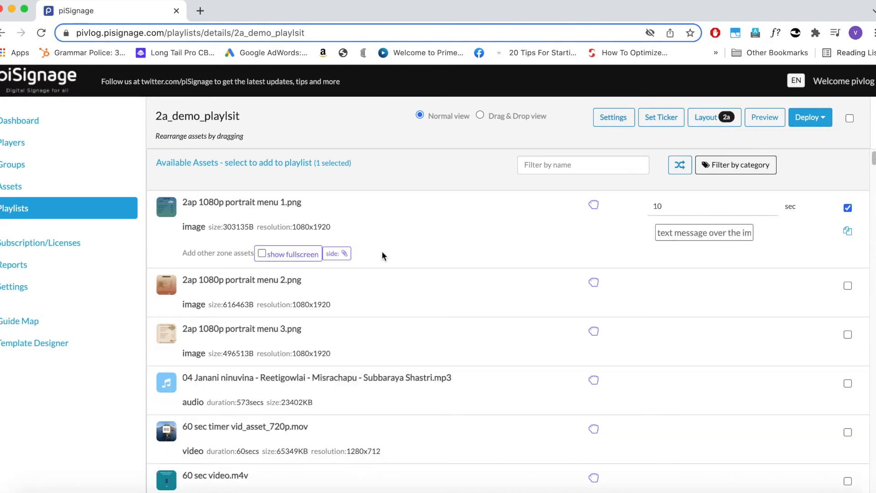
{"action": "left_click", "coordinate": [341, 254]}
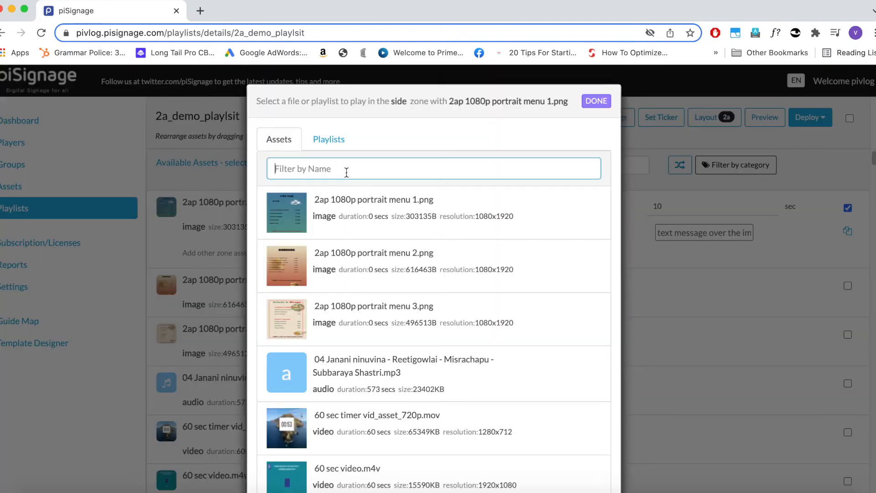
{"action": "type", "text": "mp3"}
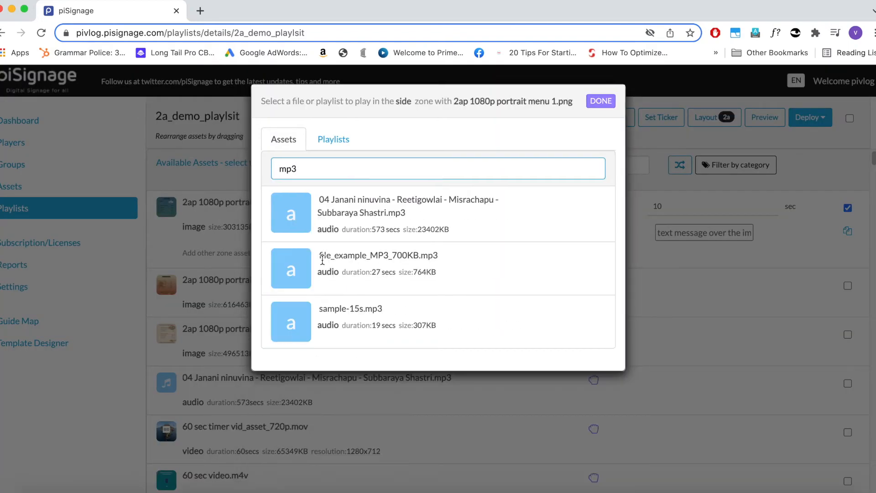
{"action": "left_click", "coordinate": [600, 101]}
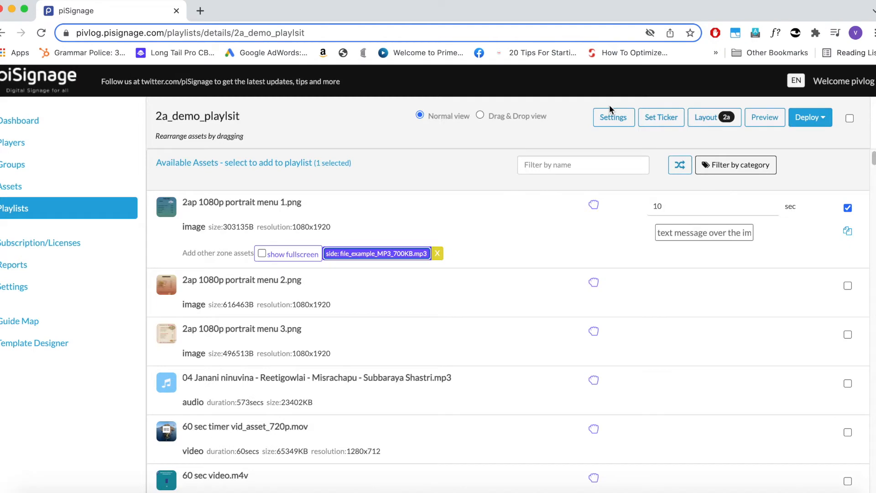
- Add portrait menu 2 with sample-15s.mp3 as its side-zone audio
{"action": "left_click", "coordinate": [847, 286]}
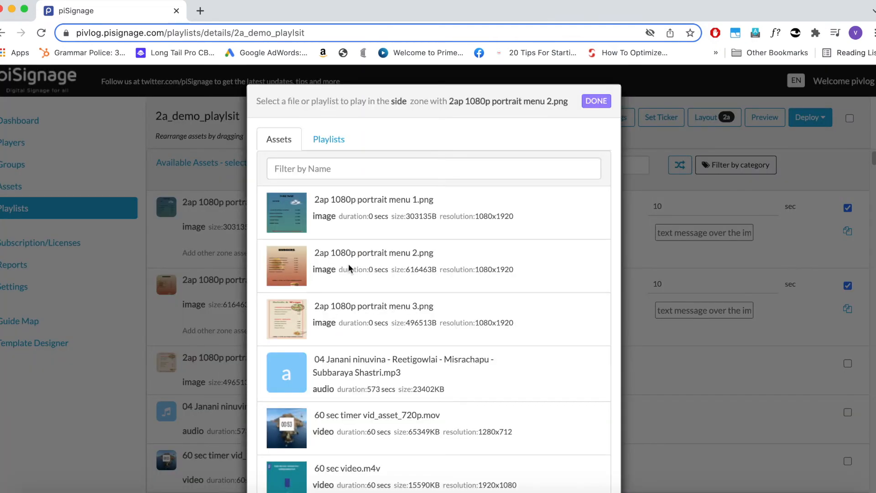
{"action": "type", "text": "mp3"}
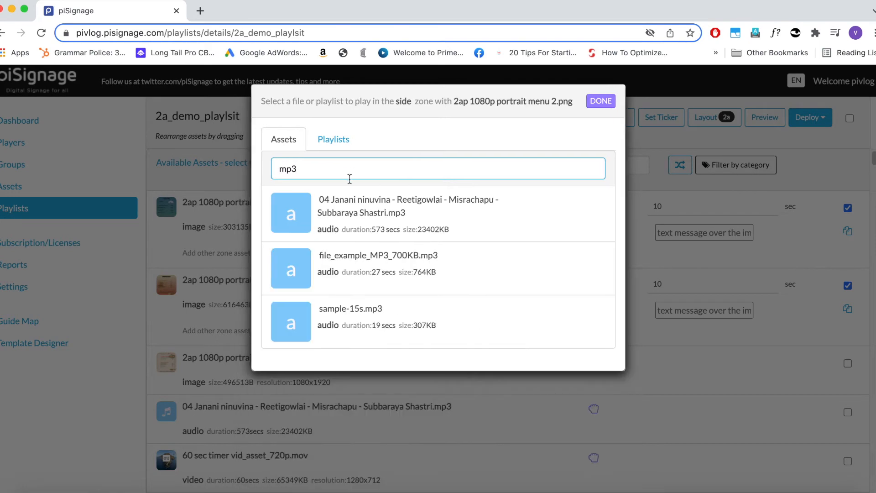
{"action": "left_click", "coordinate": [600, 101]}
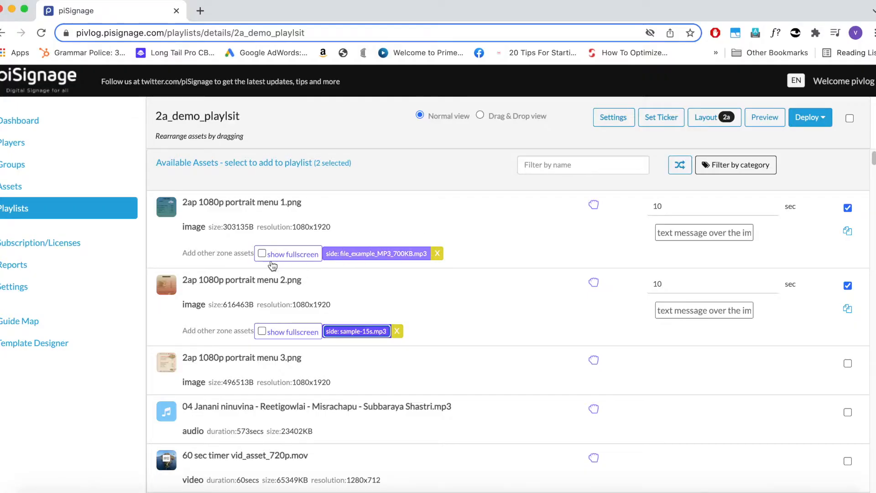
- Show the portrait menus fullscreen and add the 150 sec timer video, muted
{"action": "left_click", "coordinate": [262, 254]}
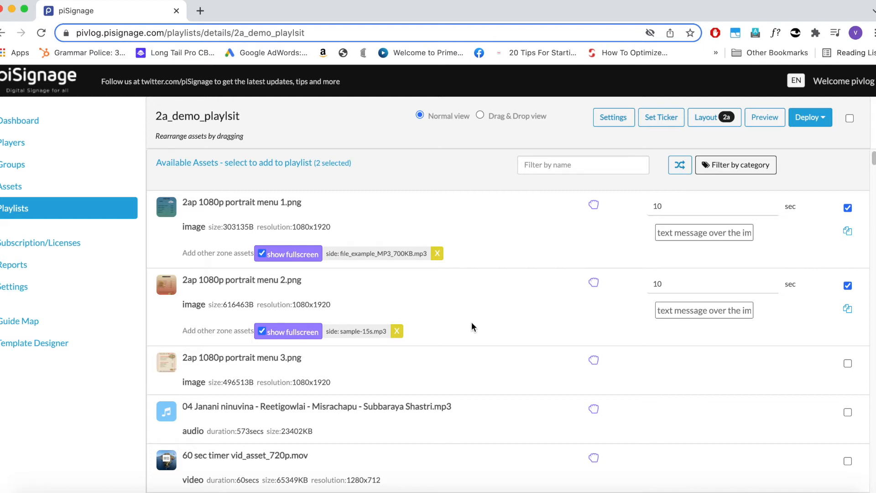
{"action": "mouse_move", "coordinate": [573, 273]}
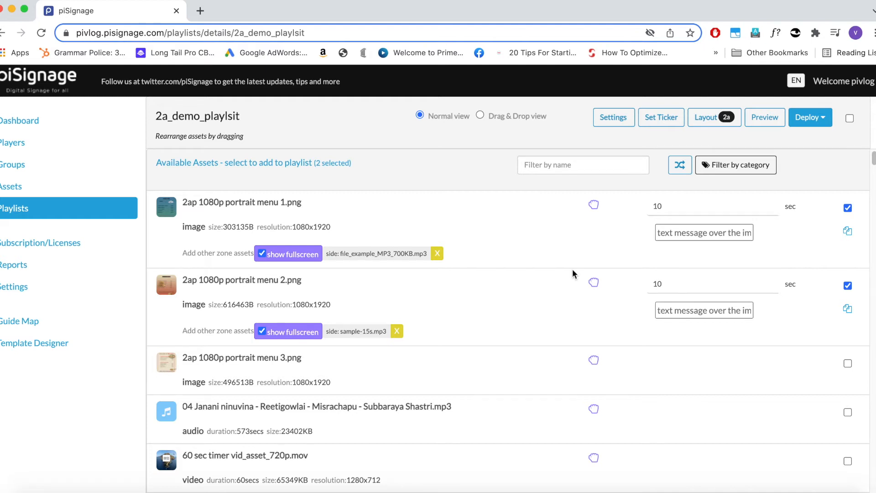
{"action": "scroll", "scroll_direction": "down", "scroll_amount": 3}
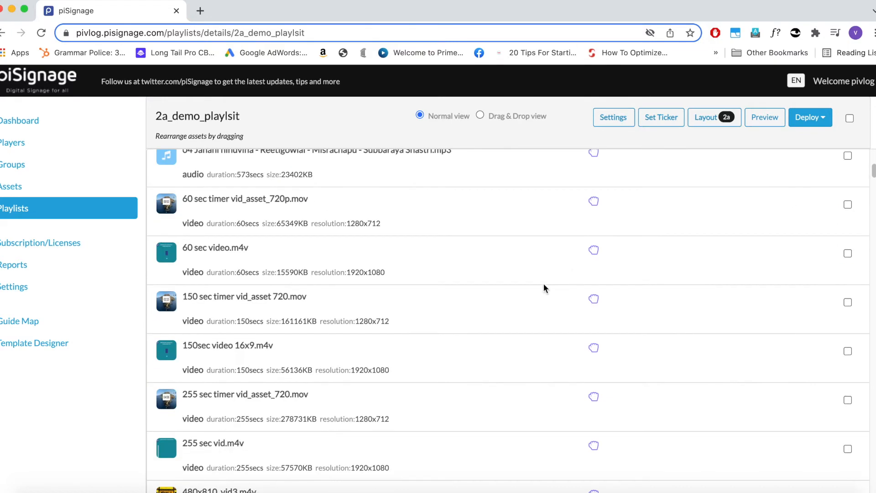
{"action": "mouse_move", "coordinate": [232, 331]}
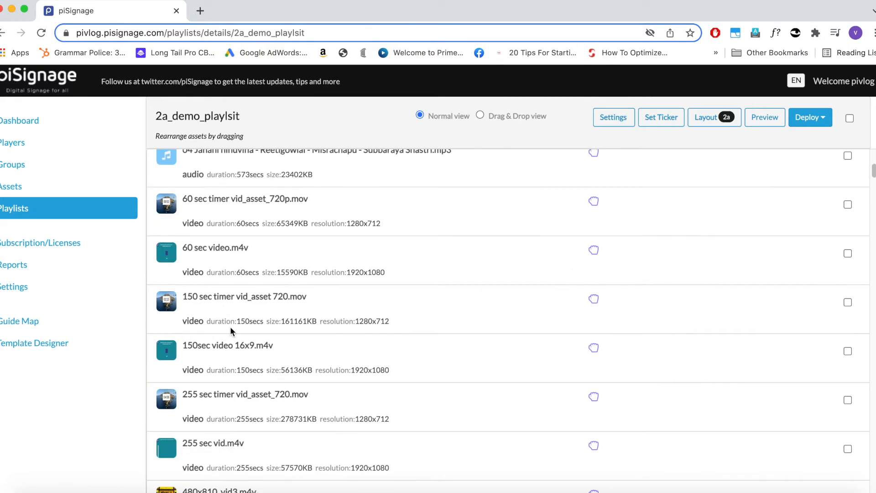
{"action": "left_click", "coordinate": [848, 303]}
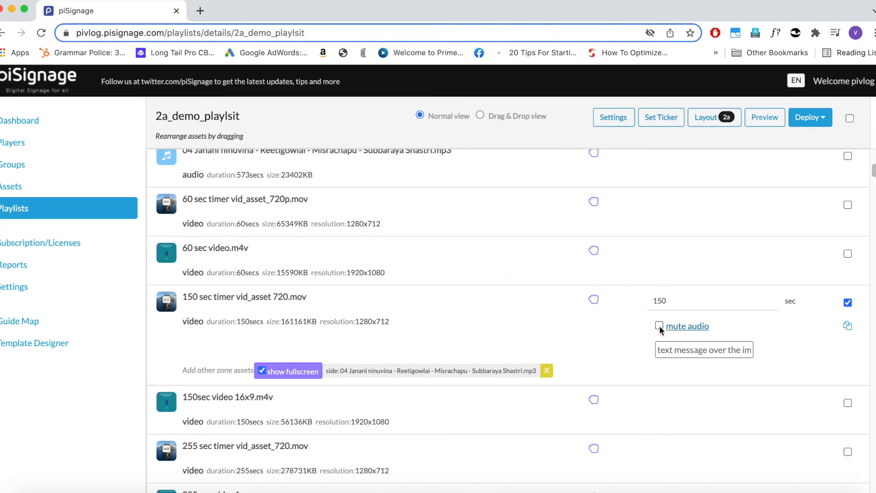
{"action": "left_click", "coordinate": [659, 326]}
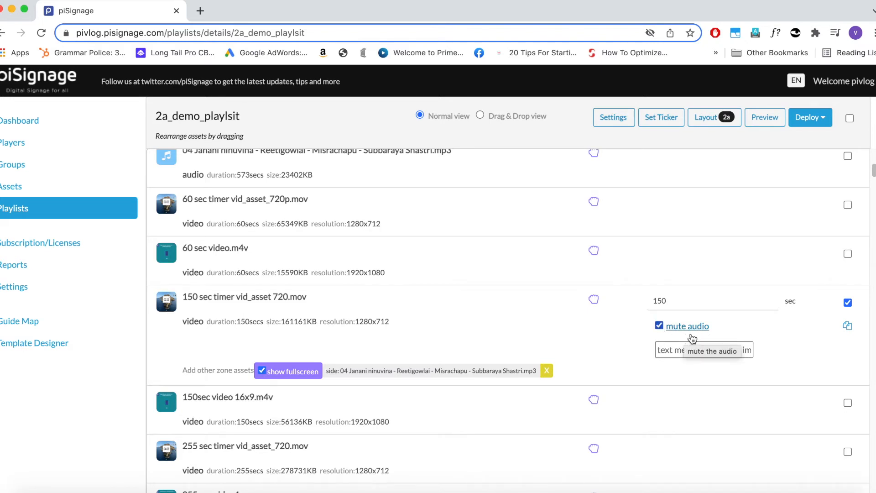
- Create a new playlist named Audio_pl on the Playlists page
{"action": "left_click", "coordinate": [19, 120]}
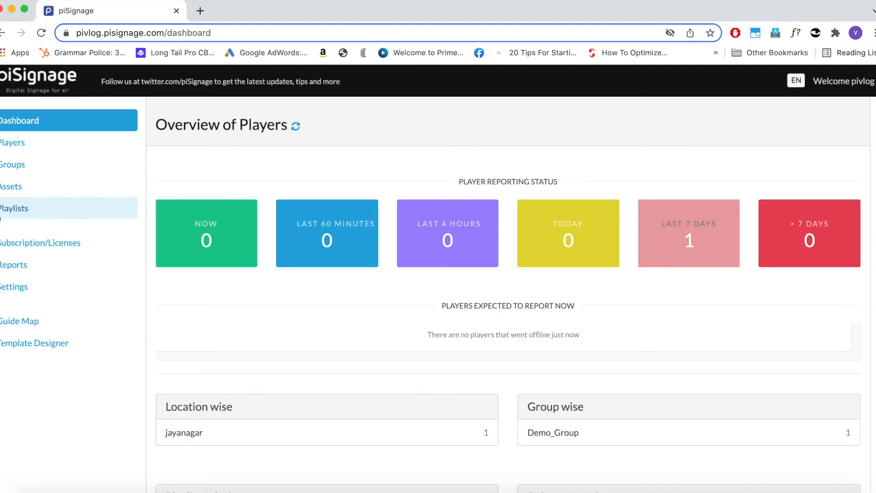
{"action": "left_click", "coordinate": [15, 208]}
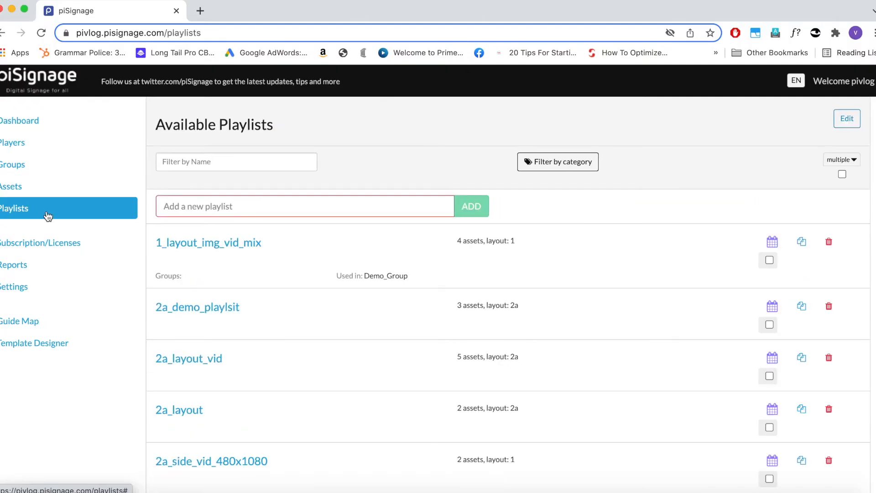
{"action": "type", "text": "Audio_pl"}
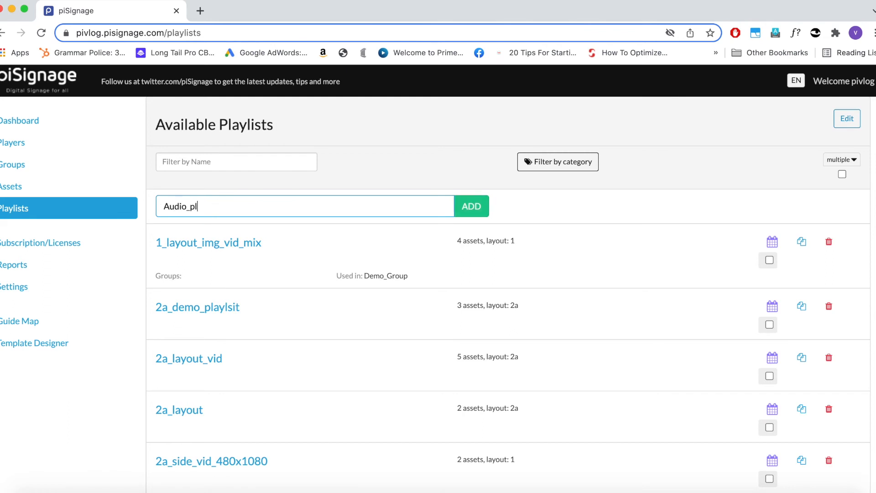
{"action": "left_click", "coordinate": [471, 206]}
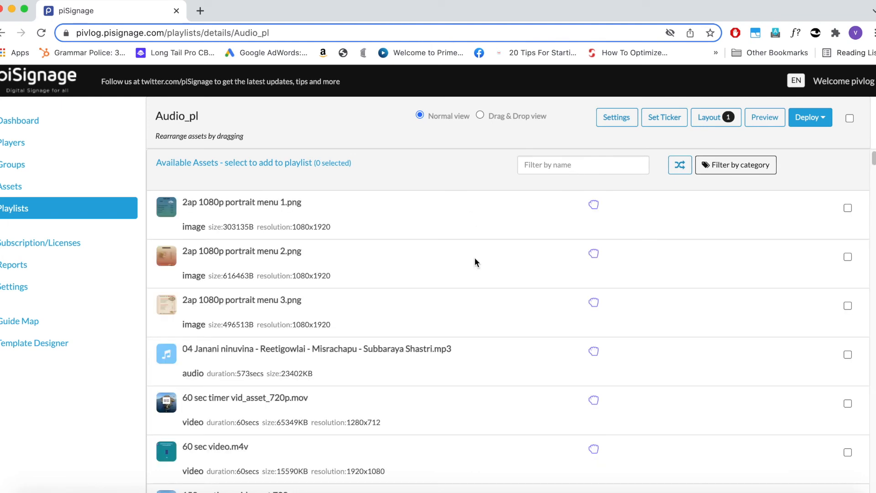
- Filter by 'mp3' and add all three MP3s, keeping background play on for each
{"action": "left_click", "coordinate": [583, 164]}
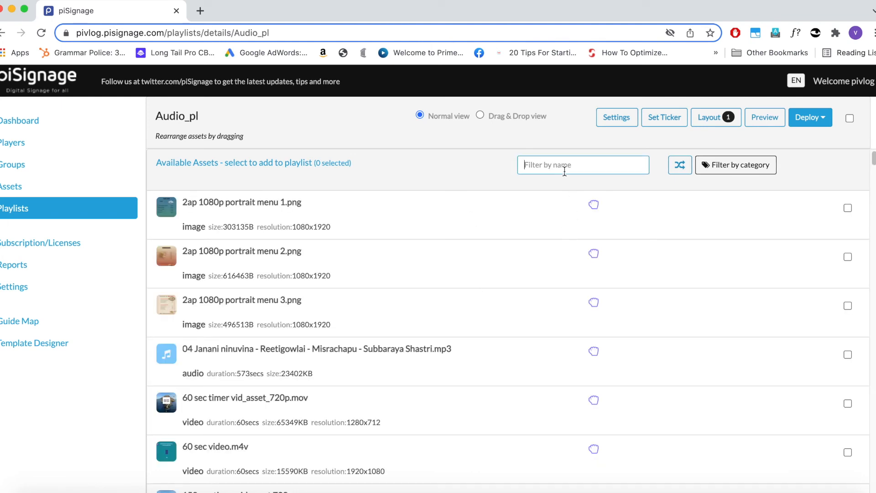
{"action": "type", "text": "mp3"}
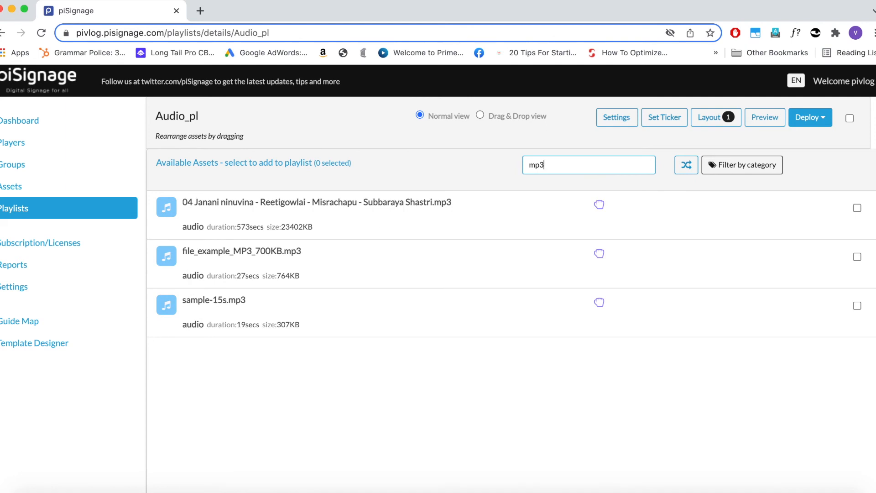
{"action": "left_click", "coordinate": [858, 208]}
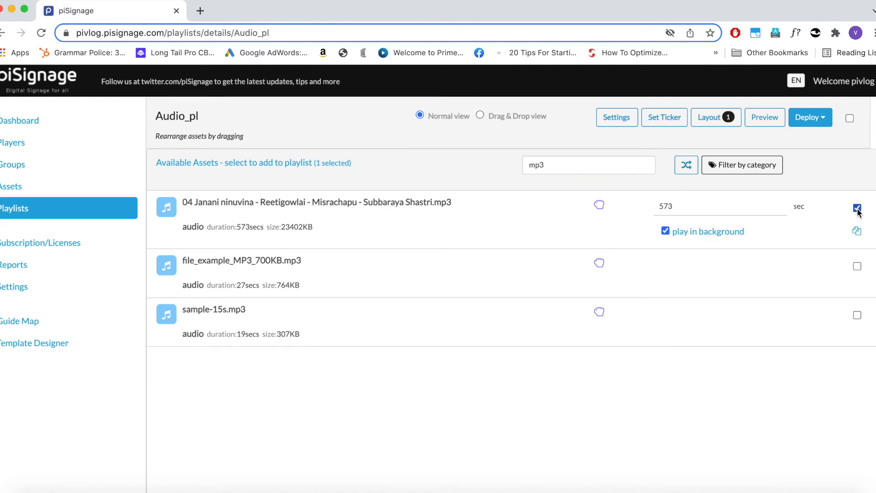
{"action": "left_click", "coordinate": [857, 266]}
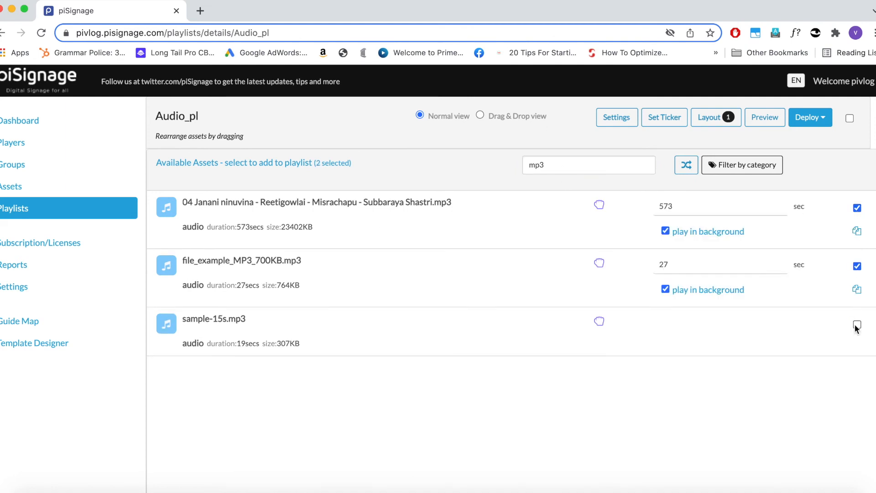
{"action": "left_click", "coordinate": [857, 327]}
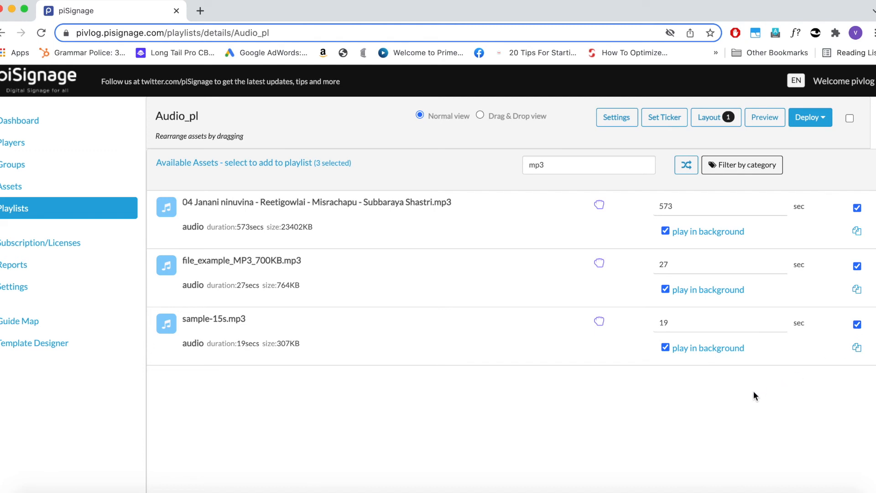
{"action": "mouse_move", "coordinate": [674, 301]}
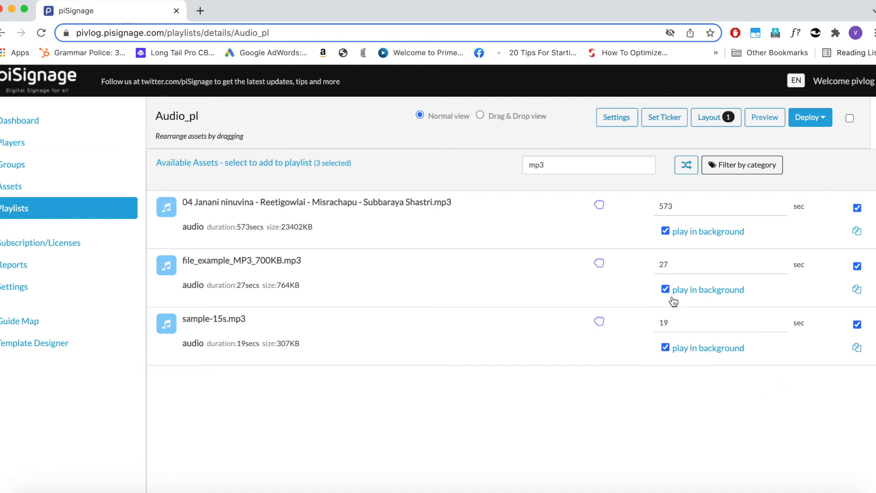
{"action": "left_click", "coordinate": [664, 231]}
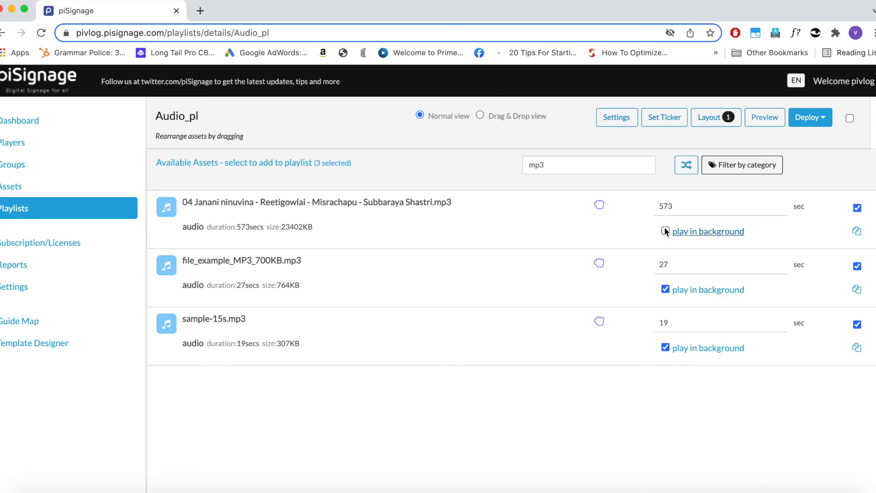
{"action": "left_click", "coordinate": [665, 231]}
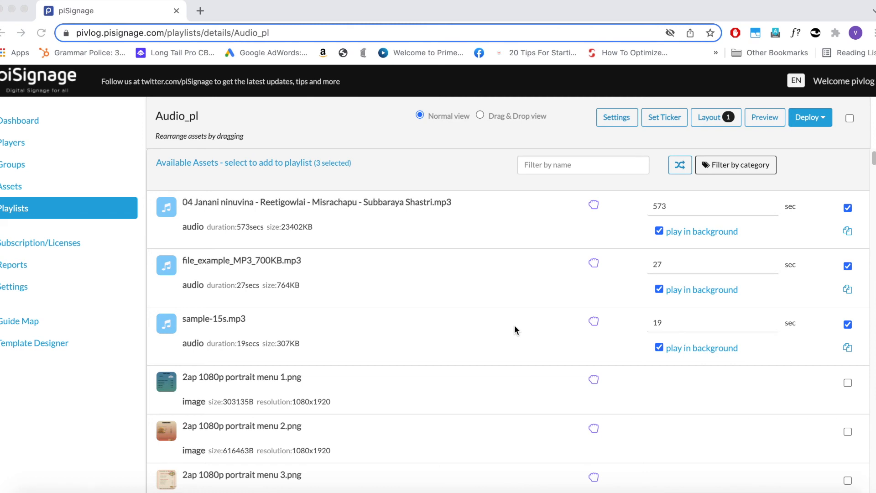
{"action": "mouse_move", "coordinate": [541, 343]}
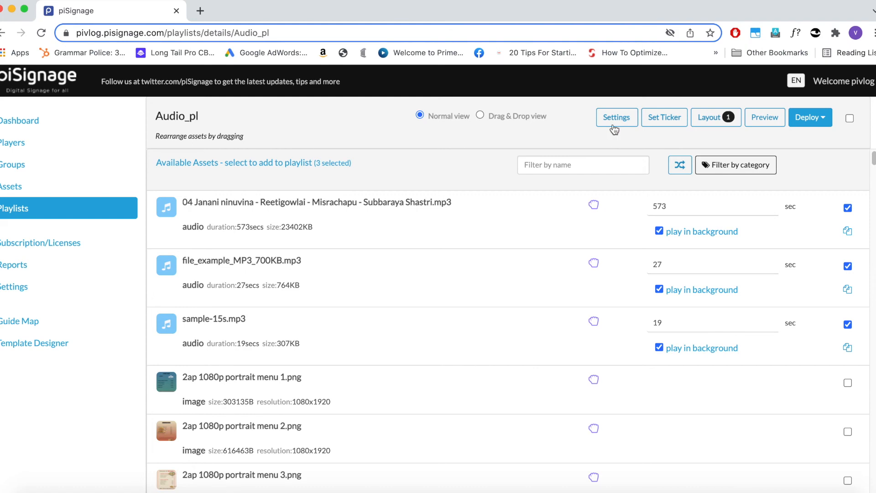
- Set Audio_pl to play songs via aux port, randomly, at volume 60, and save
{"action": "left_click", "coordinate": [615, 117]}
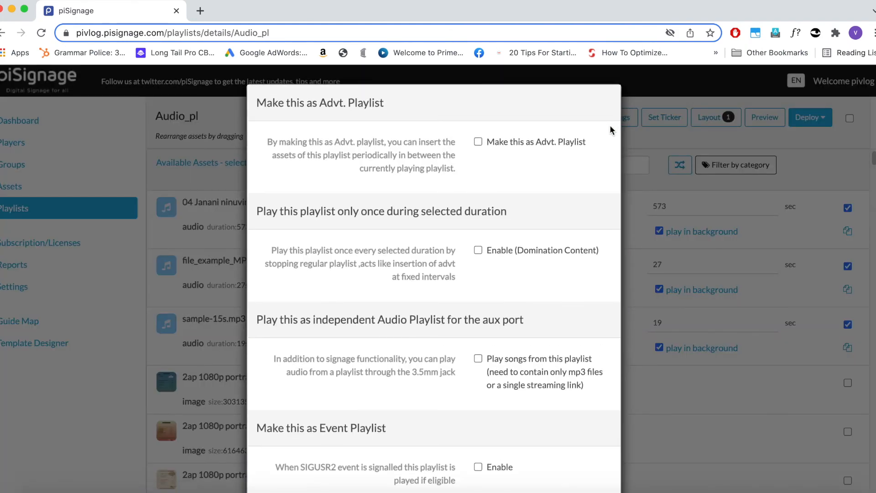
{"action": "scroll", "scroll_direction": "down", "scroll_amount": 3}
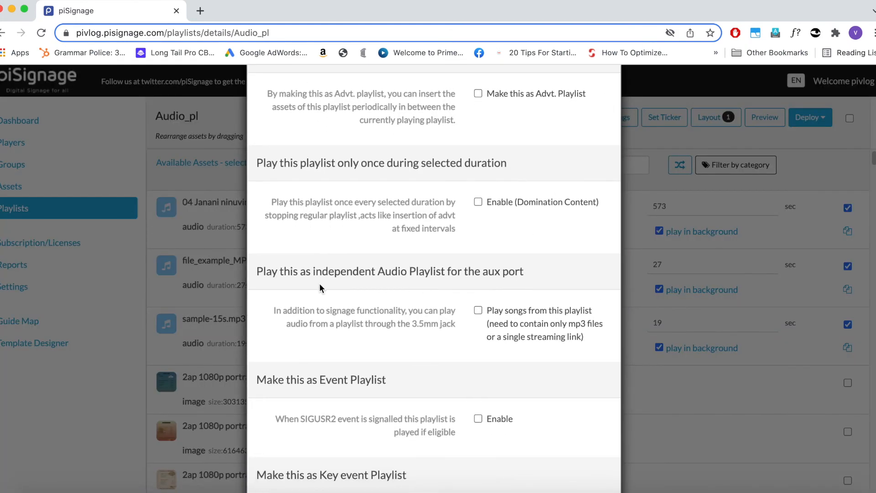
{"action": "mouse_move", "coordinate": [491, 285]}
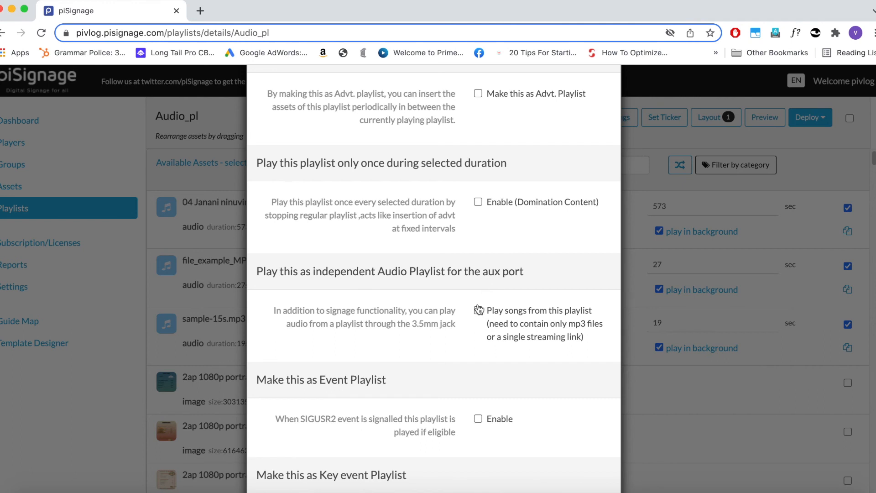
{"action": "left_click", "coordinate": [479, 311]}
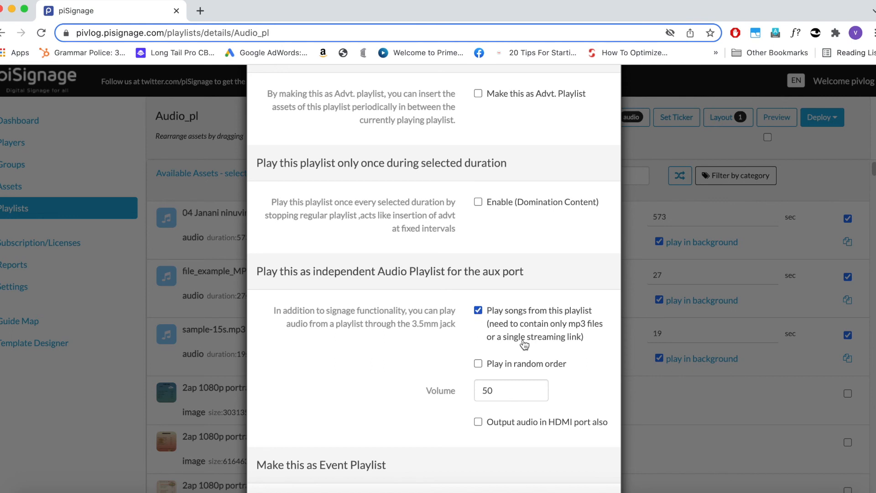
{"action": "left_click", "coordinate": [510, 390]}
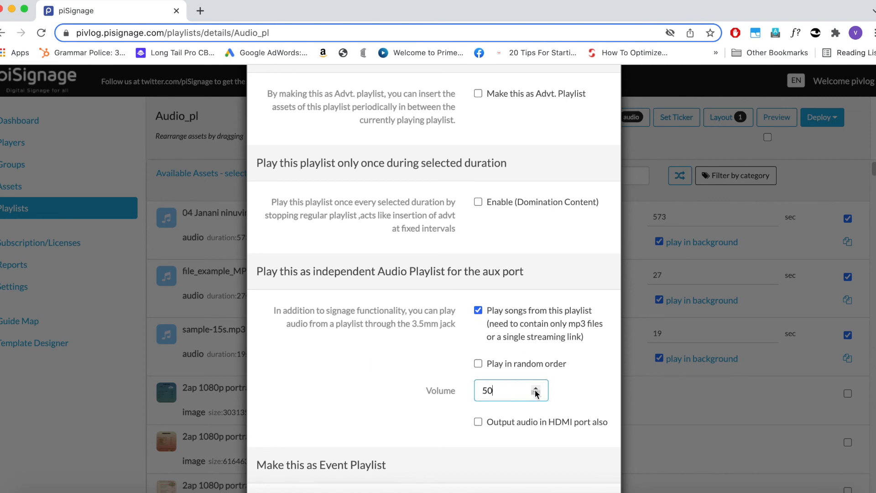
{"action": "left_click", "coordinate": [535, 386]}
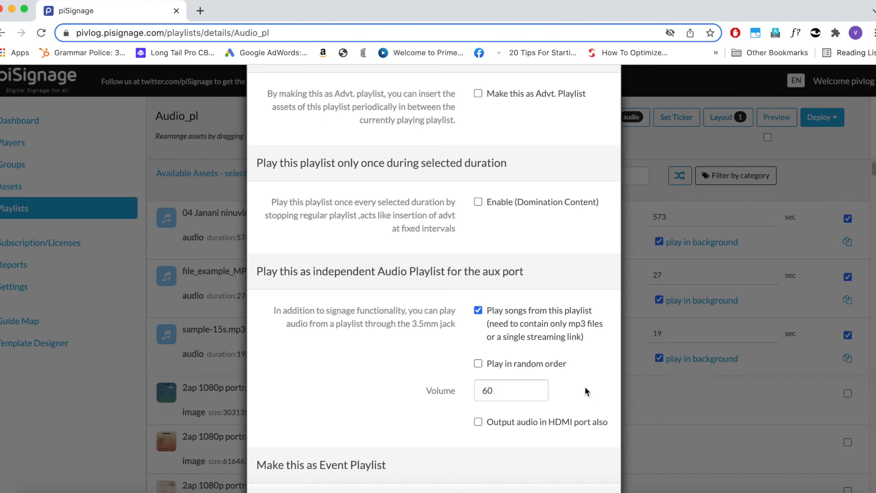
{"action": "left_click", "coordinate": [479, 363]}
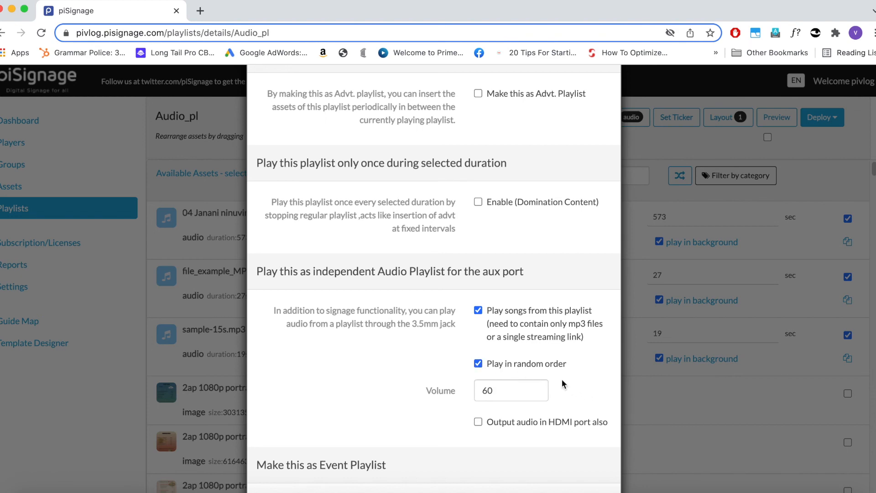
{"action": "mouse_move", "coordinate": [582, 384]}
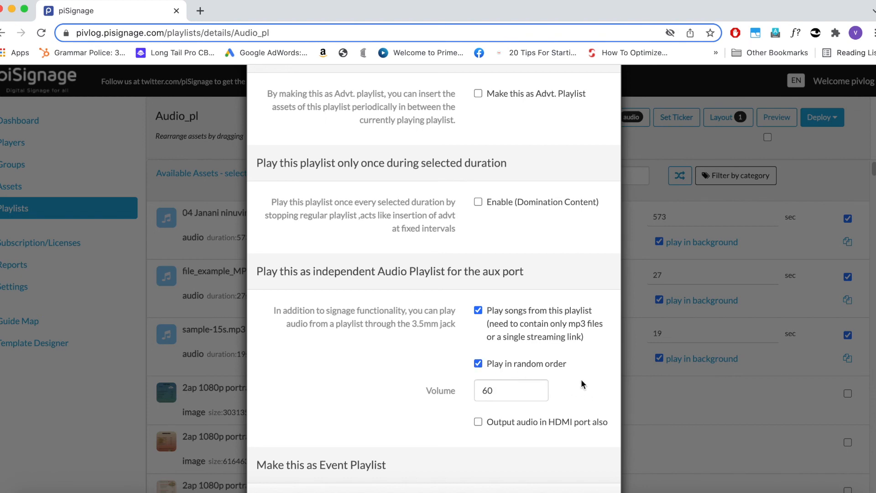
{"action": "scroll", "scroll_direction": "down", "scroll_amount": 3}
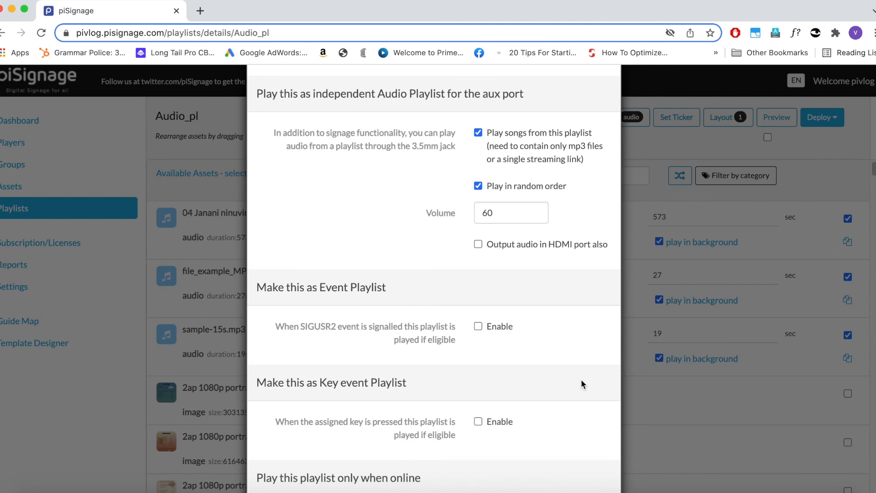
{"action": "scroll", "scroll_direction": "down", "scroll_amount": 3}
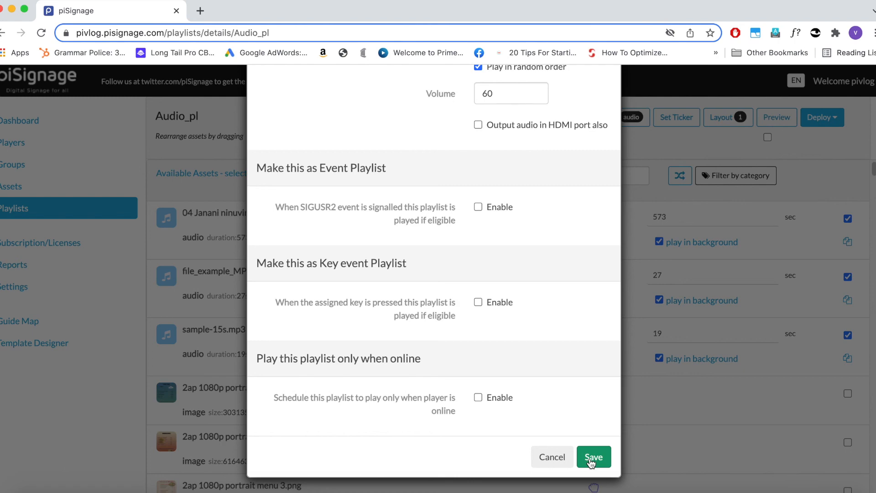
{"action": "left_click", "coordinate": [593, 456]}
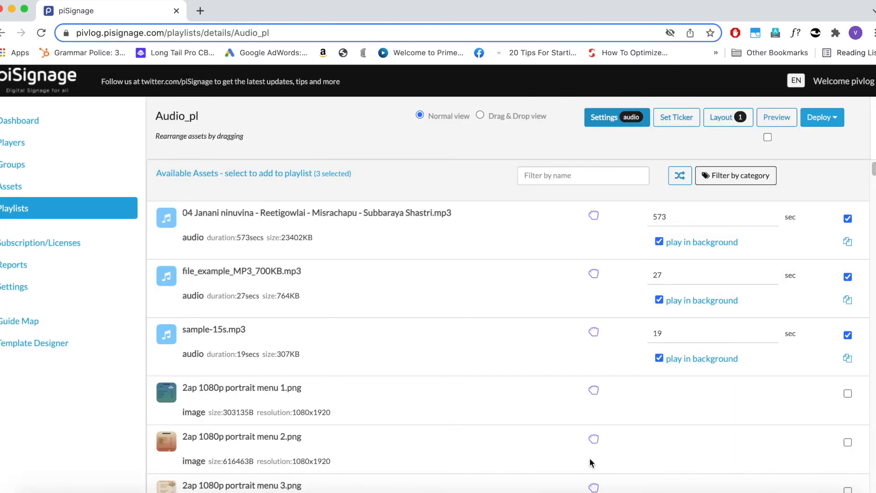
{"action": "mouse_move", "coordinate": [561, 381]}
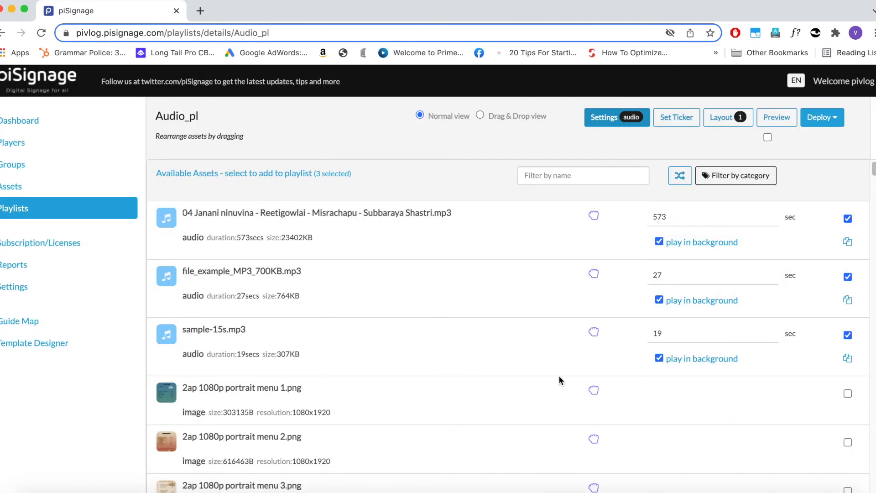
{"action": "left_click", "coordinate": [616, 117]}
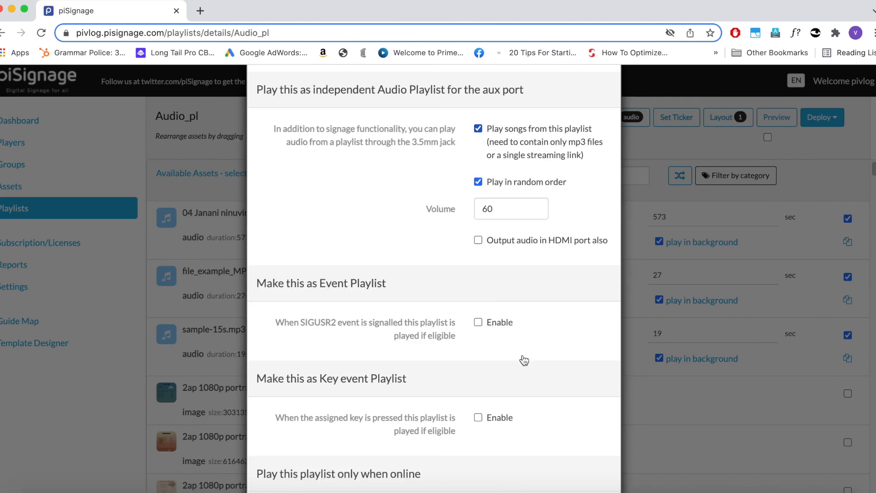
{"action": "left_click", "coordinate": [478, 240]}
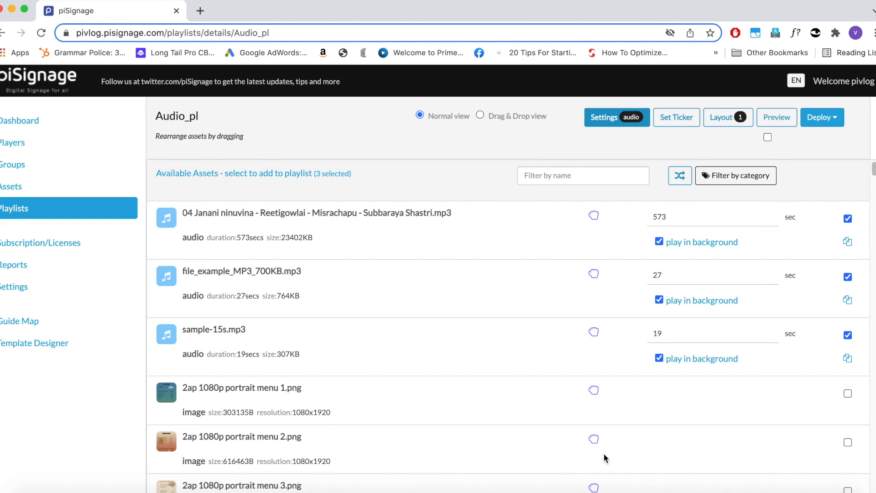
{"action": "mouse_move", "coordinate": [617, 117]}
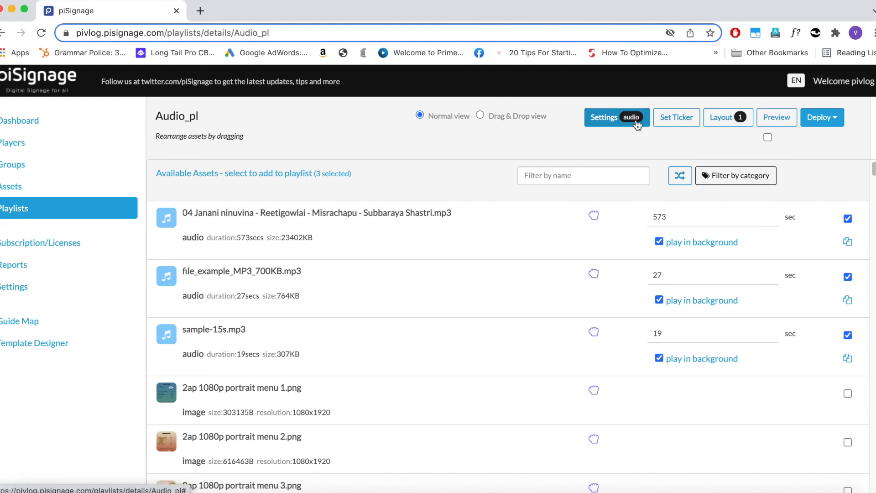
{"action": "mouse_move", "coordinate": [615, 118]}
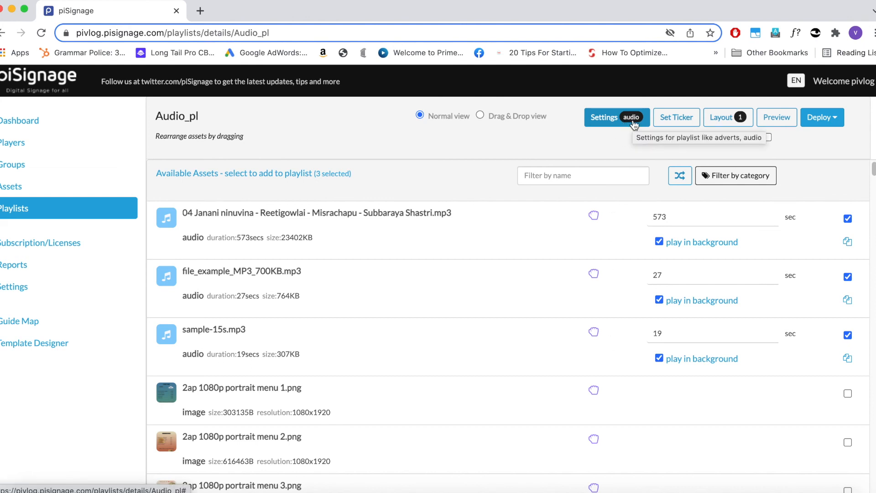
{"action": "left_click", "coordinate": [12, 164]}
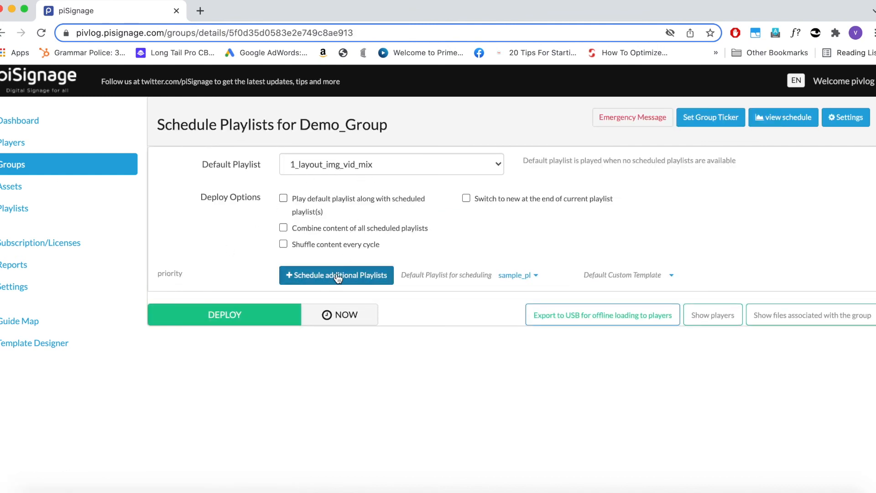
- Add an additional scheduled playlist entry to Demo_Group
{"action": "left_click", "coordinate": [335, 274]}
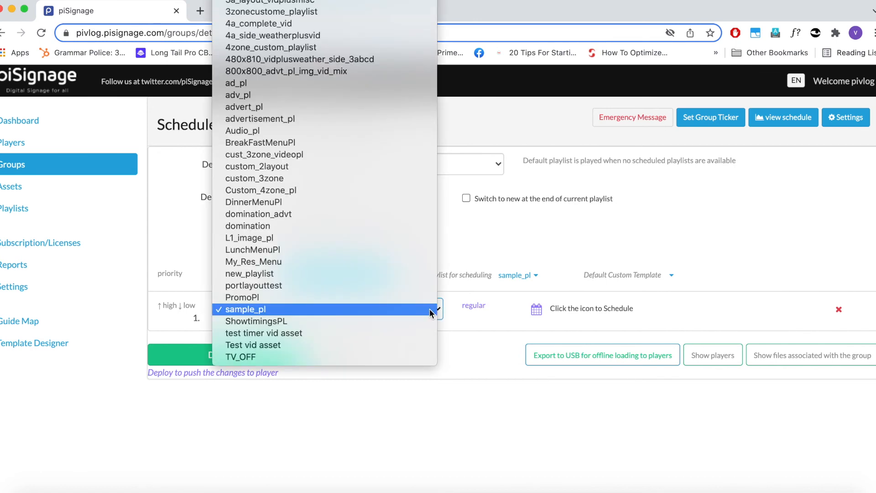
{"action": "mouse_move", "coordinate": [302, 142]}
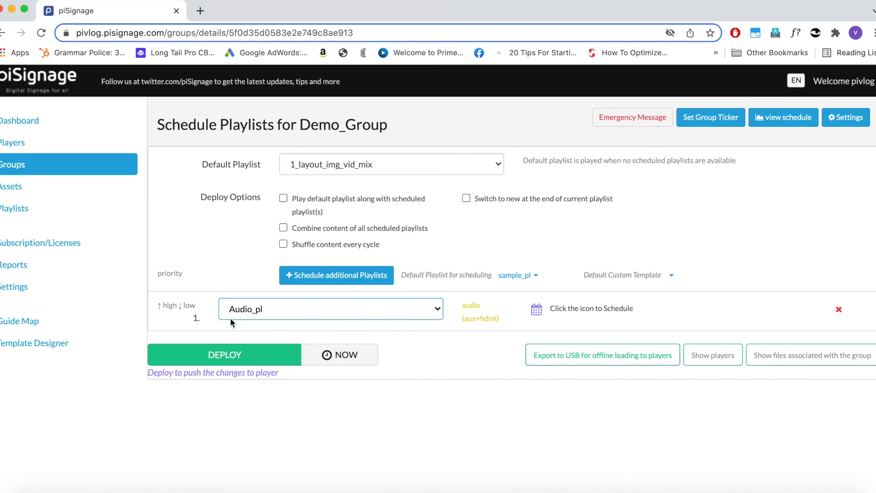
{"action": "mouse_move", "coordinate": [249, 329]}
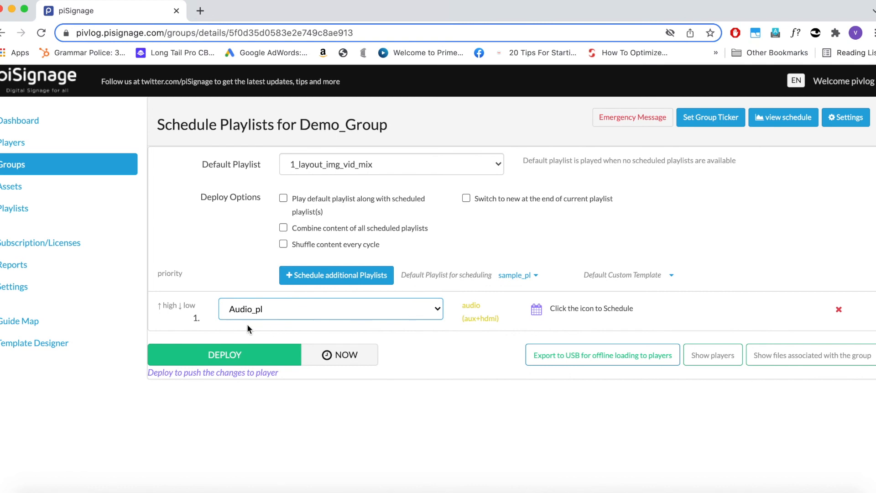